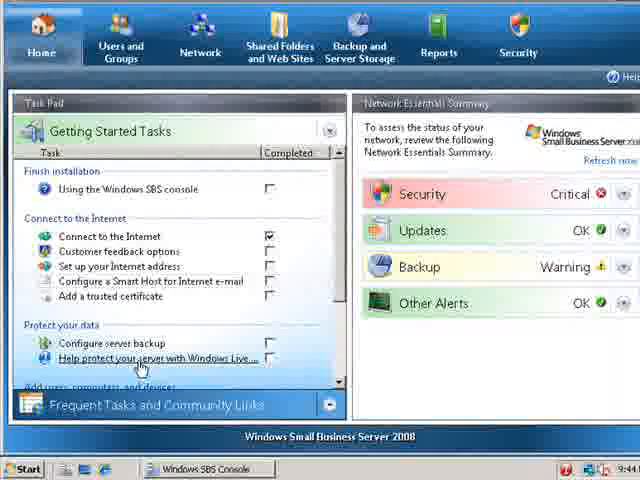
pyautogui.moveTo(363, 348)
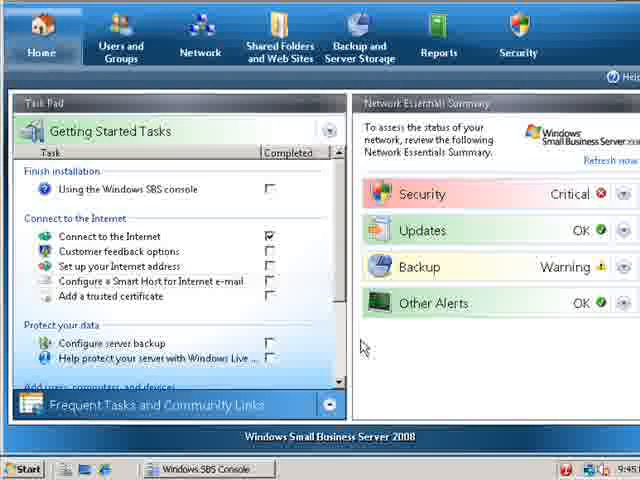
pyautogui.moveTo(364, 348)
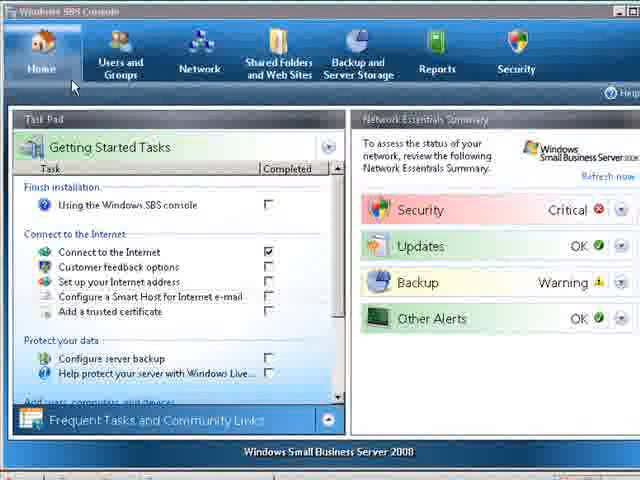
pyautogui.moveTo(168, 225)
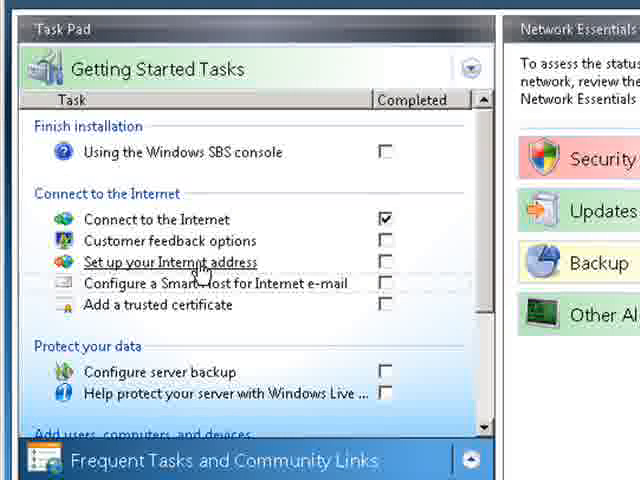
pyautogui.moveTo(203, 283)
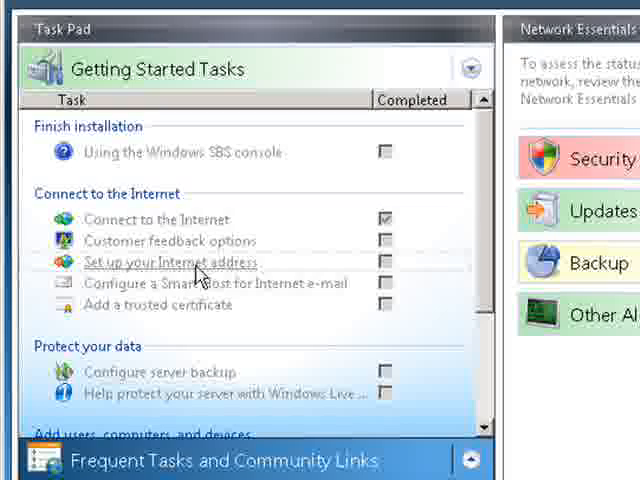
# - Start and cancel the internet address wizard, then expand the critical security status details
pyautogui.click(156, 262)
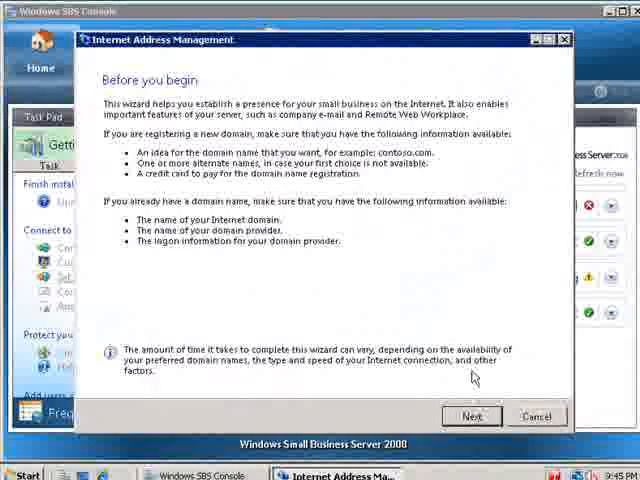
pyautogui.click(471, 416)
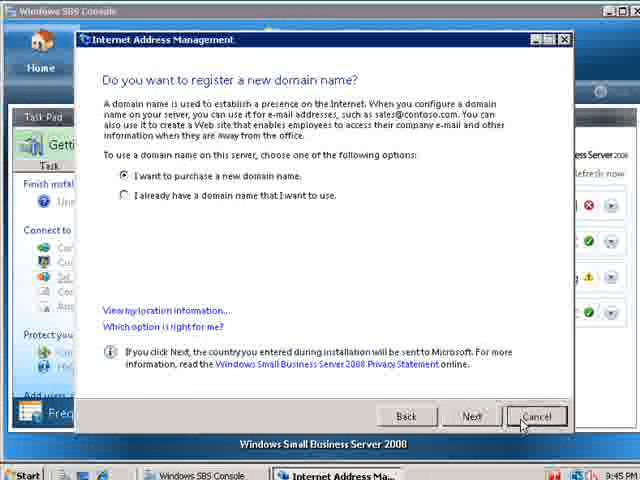
pyautogui.click(537, 415)
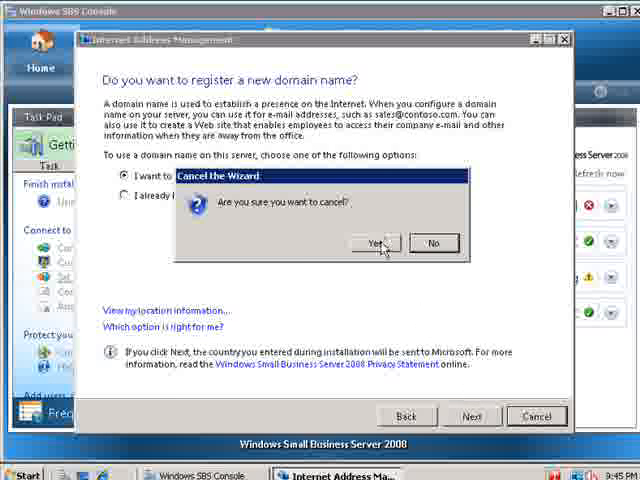
pyautogui.click(376, 243)
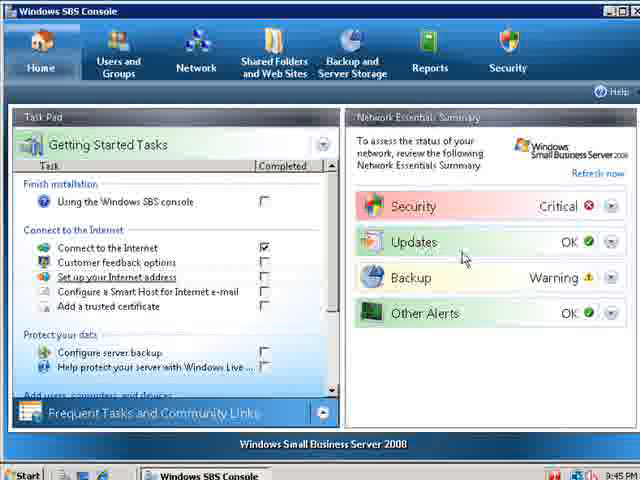
pyautogui.moveTo(435, 205)
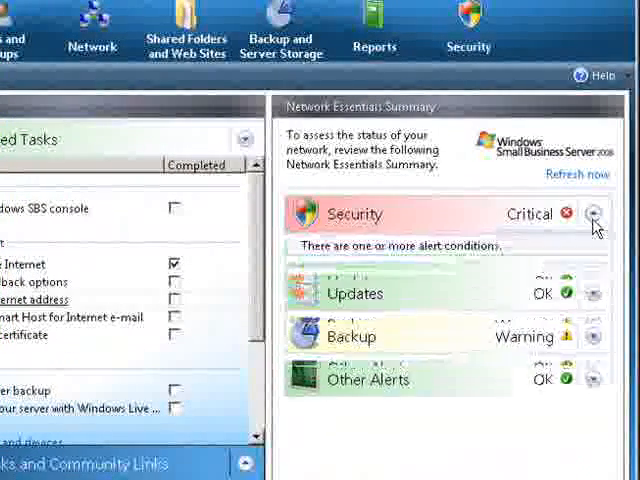
pyautogui.click(594, 213)
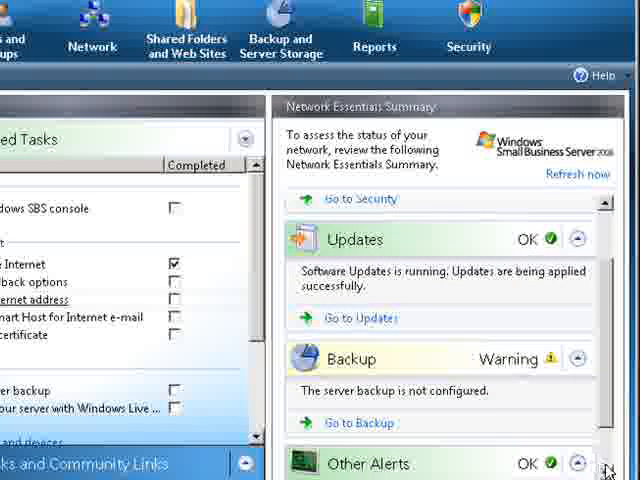
pyautogui.scroll(-3)
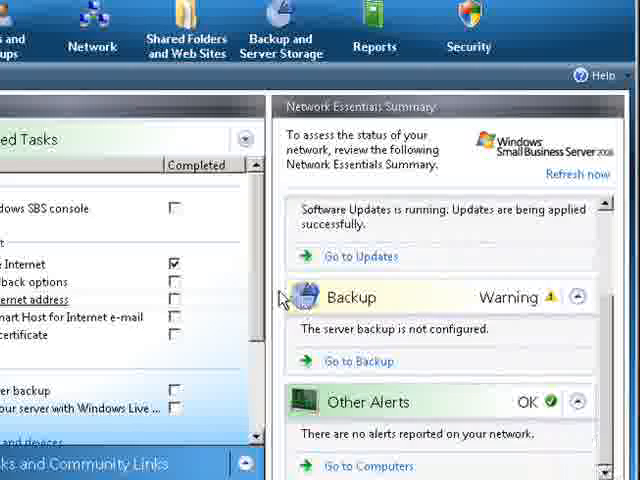
pyautogui.moveTo(15, 15)
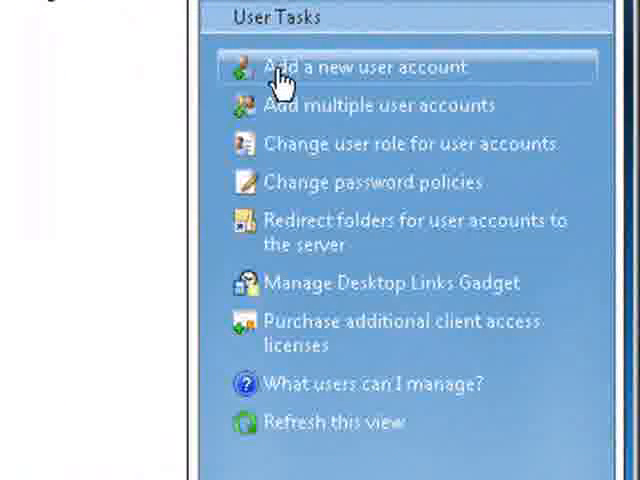
pyautogui.moveTo(280, 105)
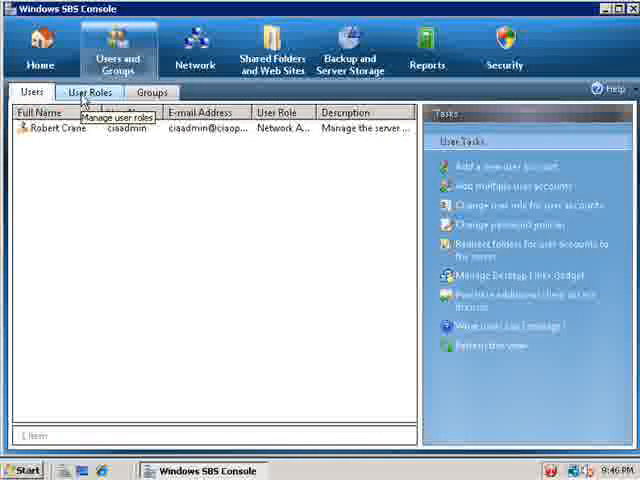
# - Browse the three user roles, then list the eleven user groups
pyautogui.click(89, 92)
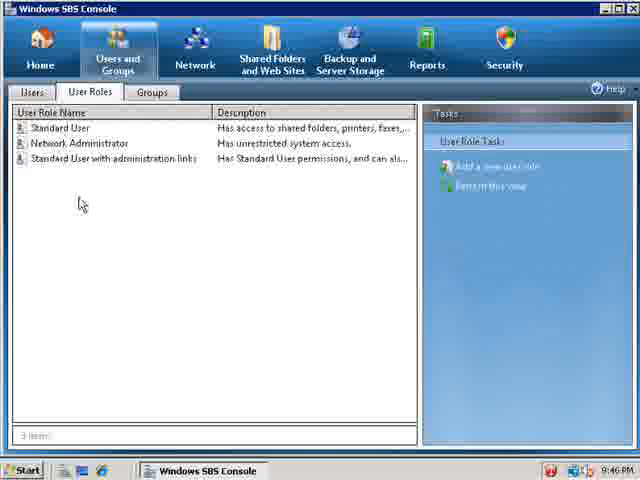
pyautogui.click(152, 91)
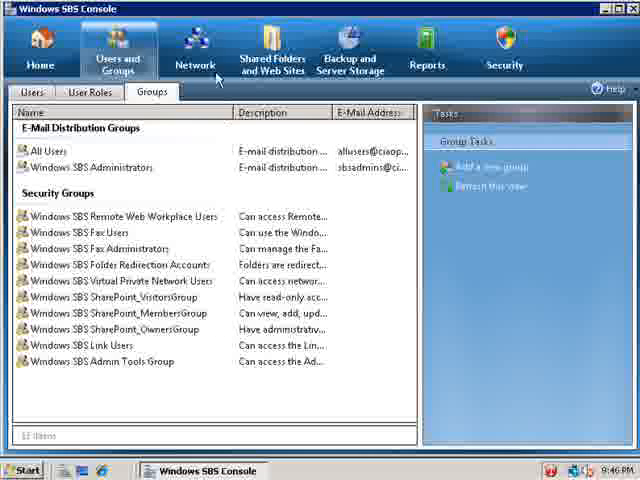
# - Open the Network area, check fax devices and printers, then view connectivity settings
pyautogui.click(194, 46)
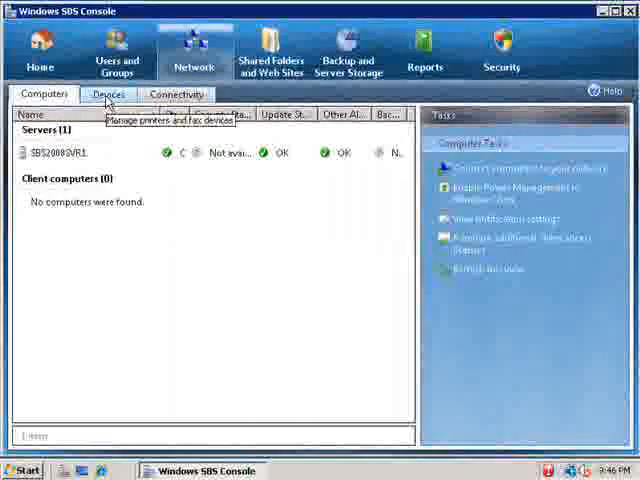
pyautogui.click(108, 93)
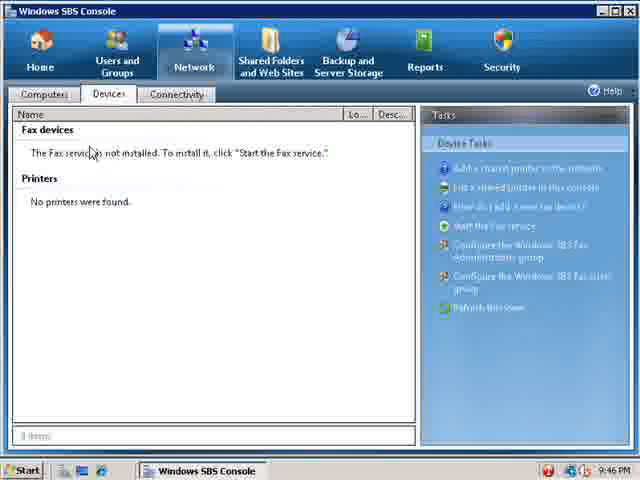
pyautogui.click(178, 93)
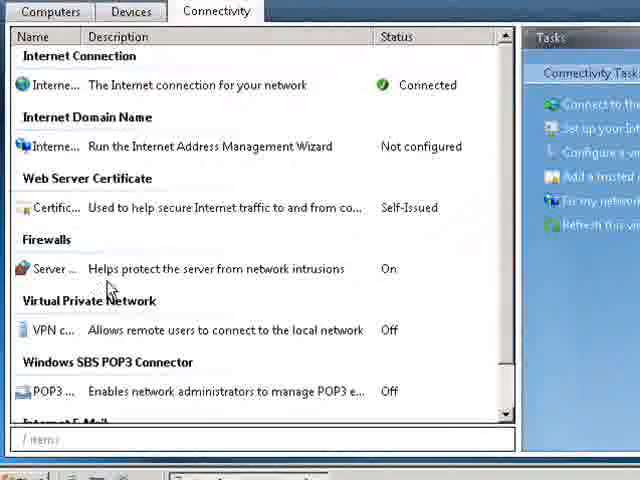
pyautogui.moveTo(273, 243)
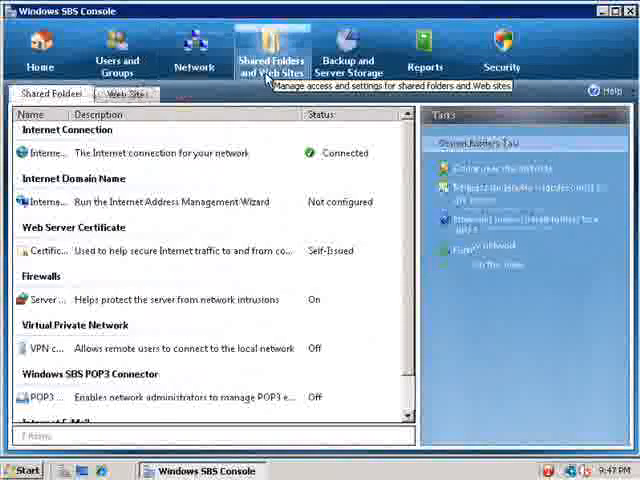
# - Browse shared folders and web sites, then open the server backup overview
pyautogui.click(52, 93)
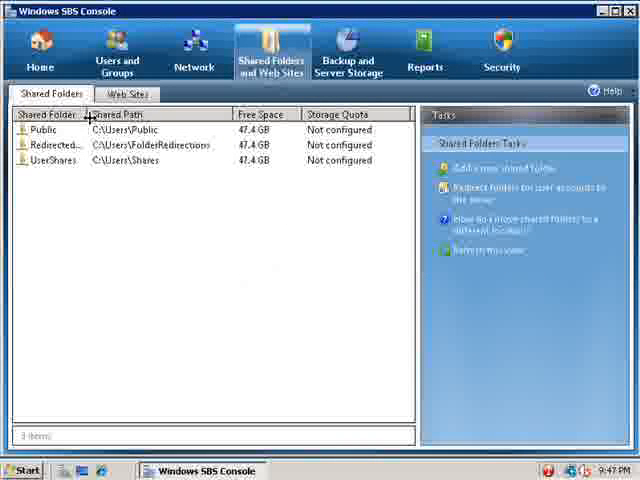
pyautogui.moveTo(60, 144)
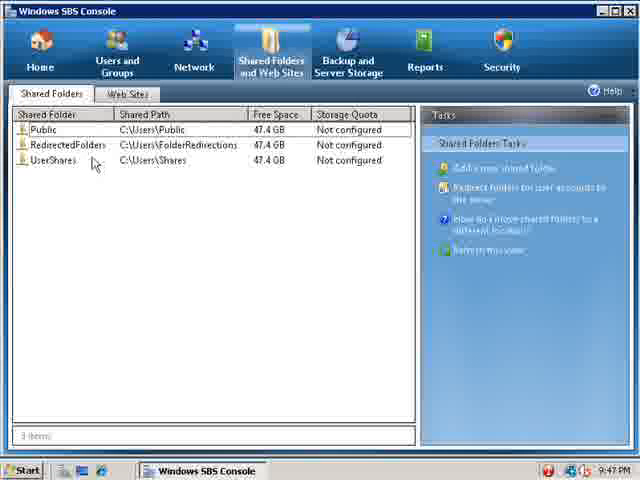
pyautogui.click(126, 93)
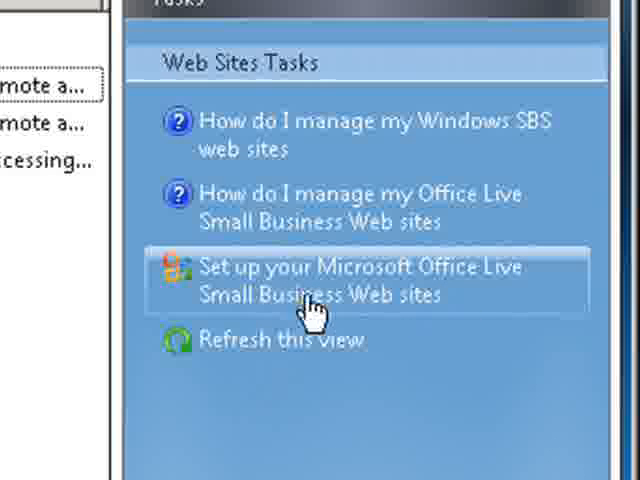
pyautogui.moveTo(140, 290)
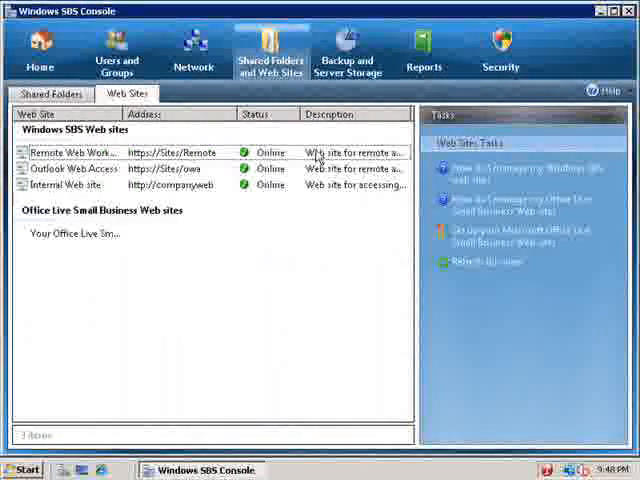
pyautogui.click(348, 48)
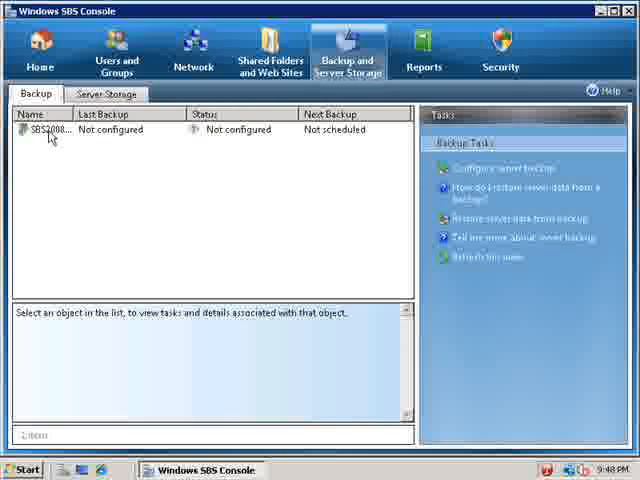
# - Show SBS2008SVR1 backup details, then view server storage disk usage
pyautogui.click(50, 129)
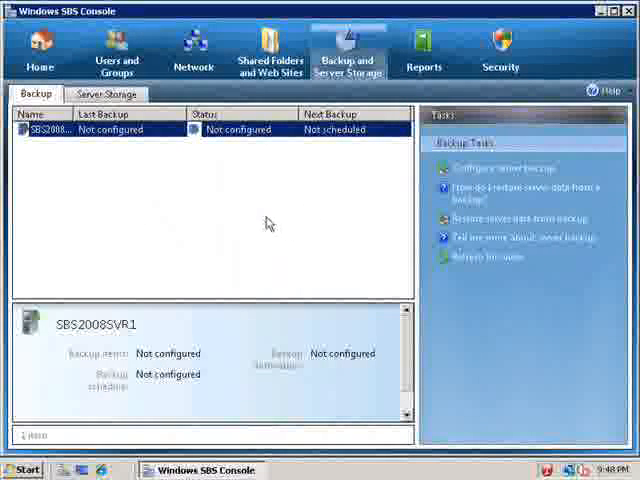
pyautogui.moveTo(128, 247)
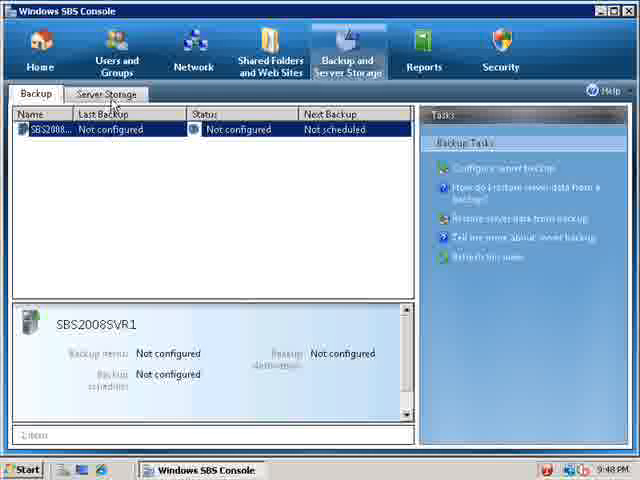
pyautogui.click(106, 93)
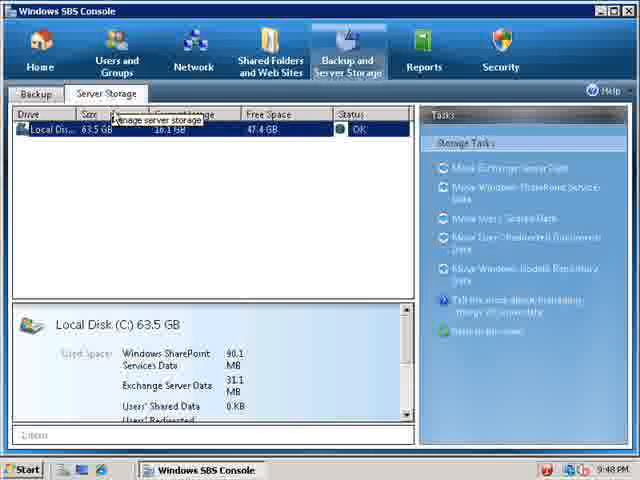
pyautogui.moveTo(82, 143)
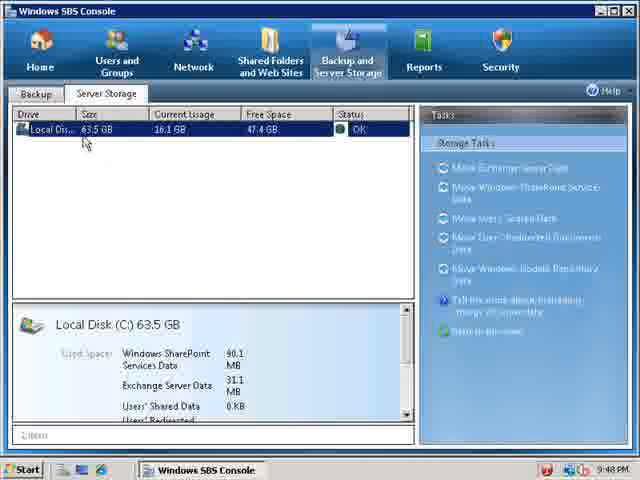
pyautogui.moveTo(287, 203)
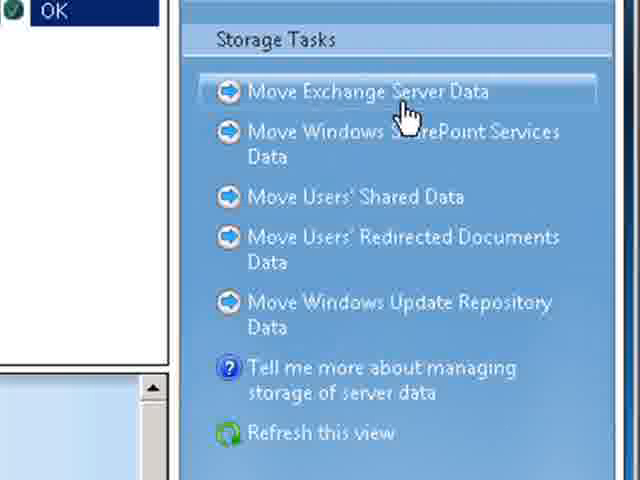
pyautogui.moveTo(385, 155)
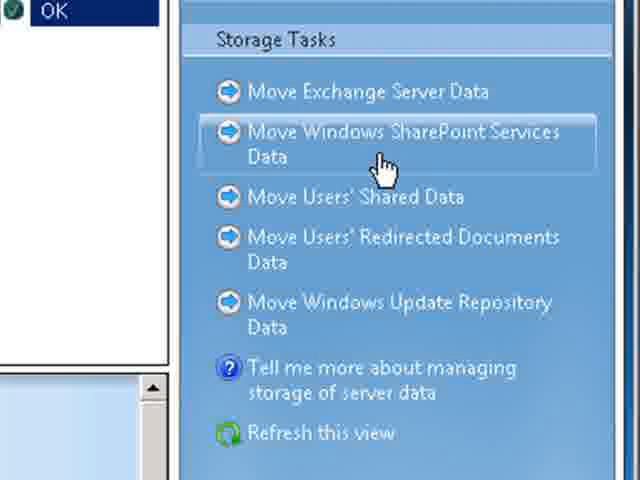
pyautogui.moveTo(355, 120)
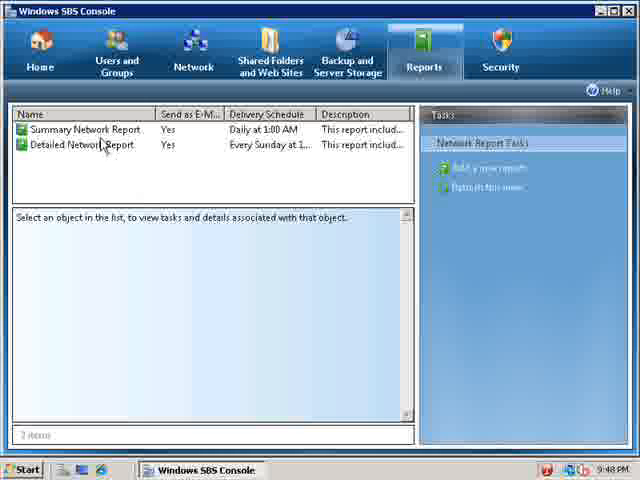
pyautogui.click(90, 130)
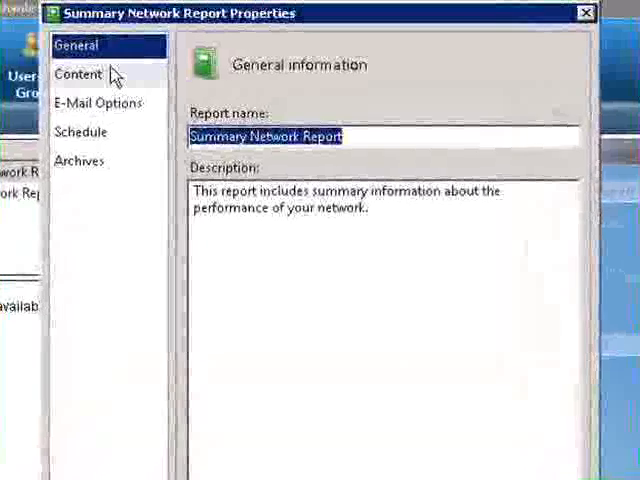
pyautogui.click(77, 74)
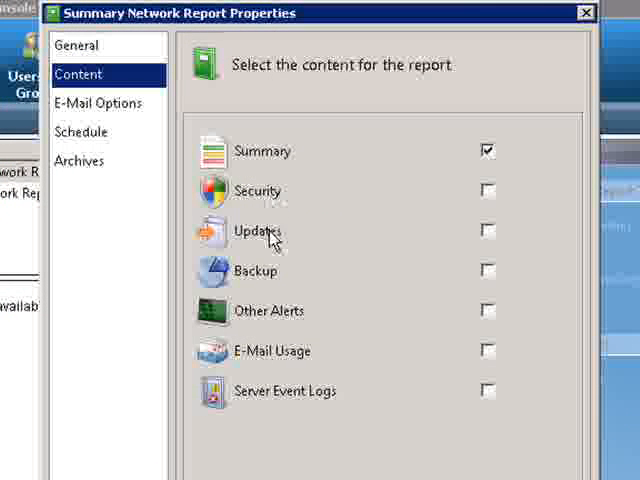
pyautogui.click(488, 191)
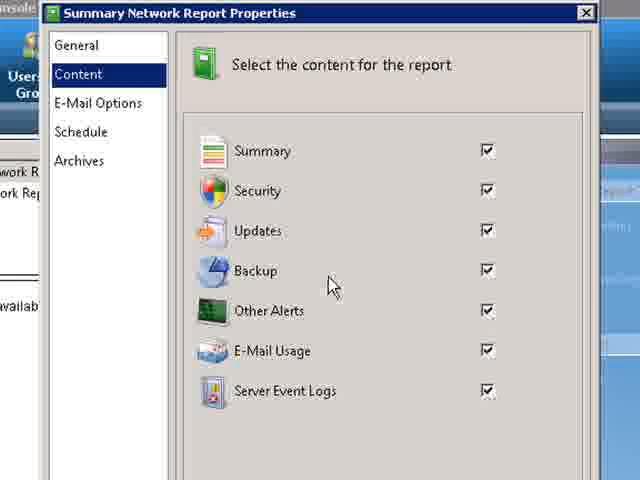
pyautogui.click(97, 103)
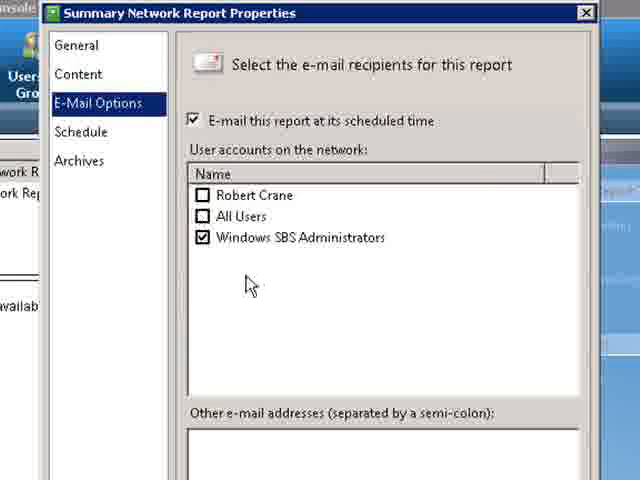
pyautogui.moveTo(265, 180)
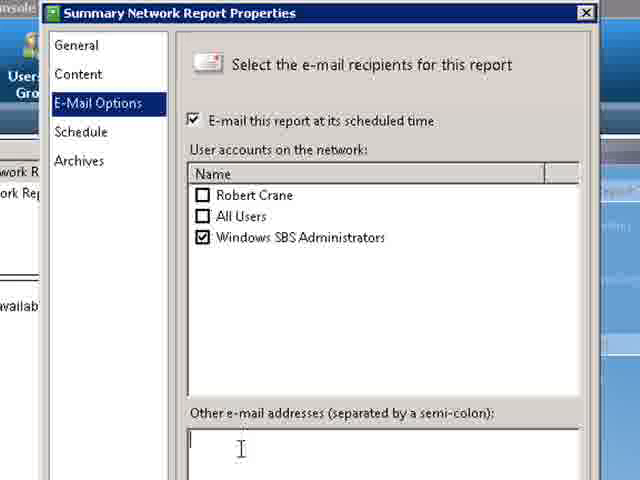
pyautogui.click(81, 131)
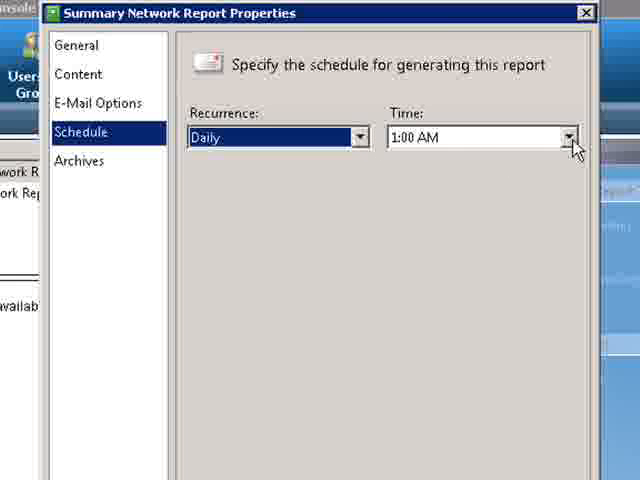
pyautogui.click(79, 161)
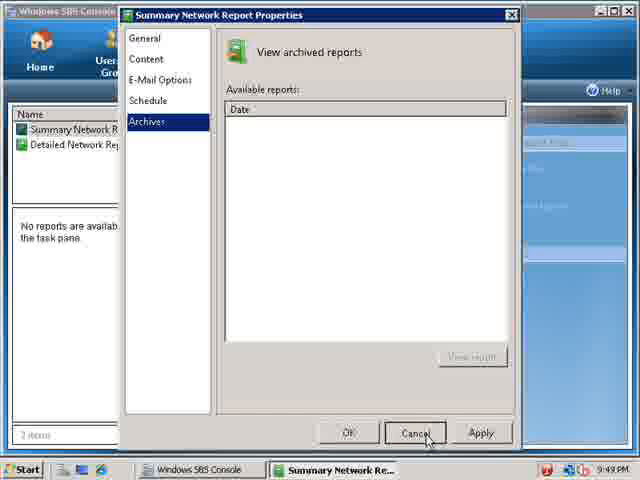
pyautogui.click(415, 432)
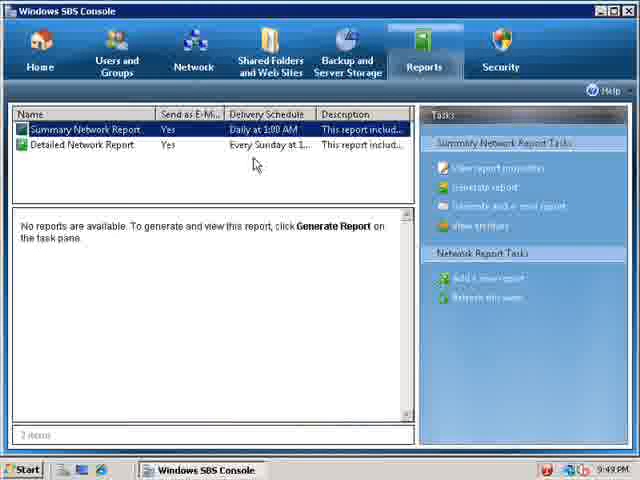
# - Switch to the Security and Updates overview
pyautogui.click(500, 50)
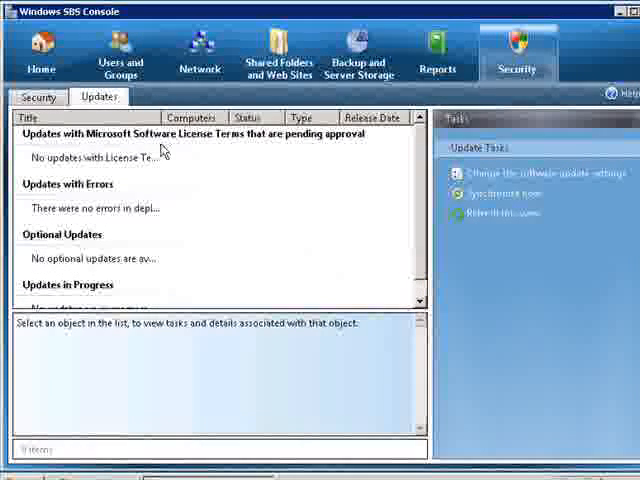
pyautogui.moveTo(95, 195)
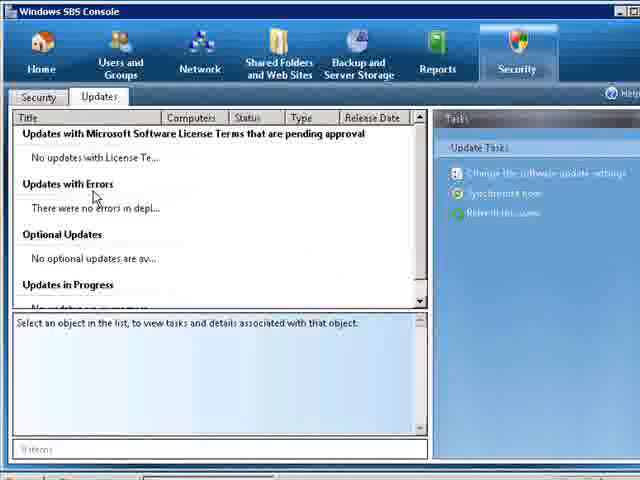
pyautogui.moveTo(90, 235)
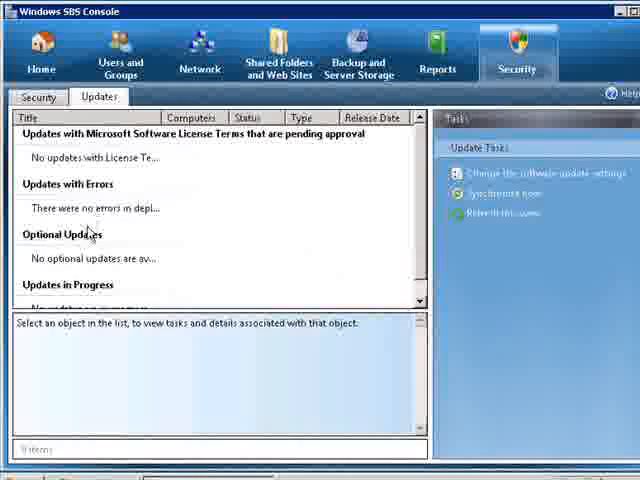
pyautogui.moveTo(340, 302)
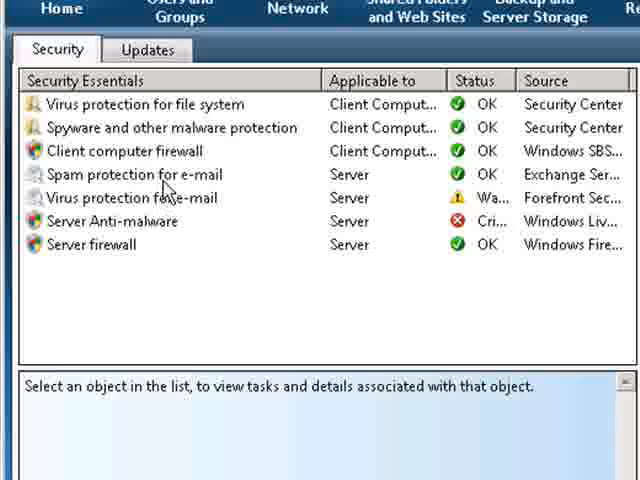
pyautogui.moveTo(200, 228)
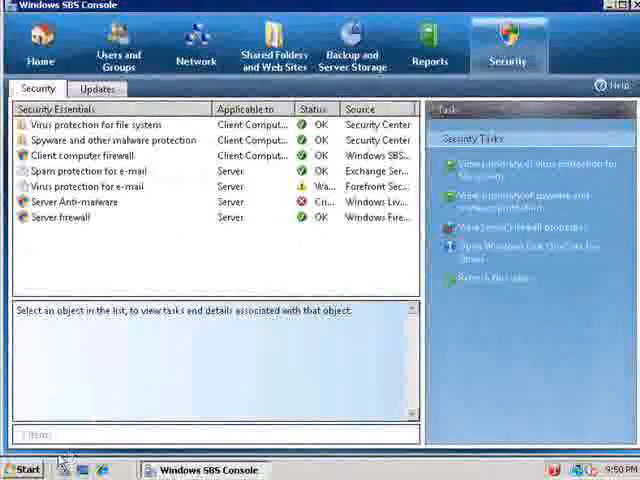
pyautogui.click(22, 470)
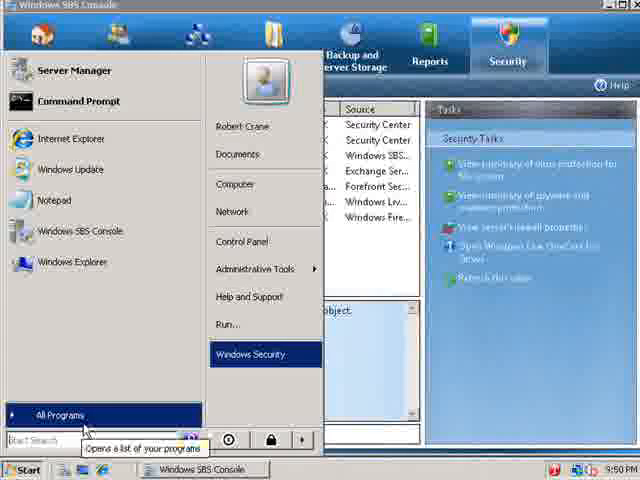
pyautogui.moveTo(105, 390)
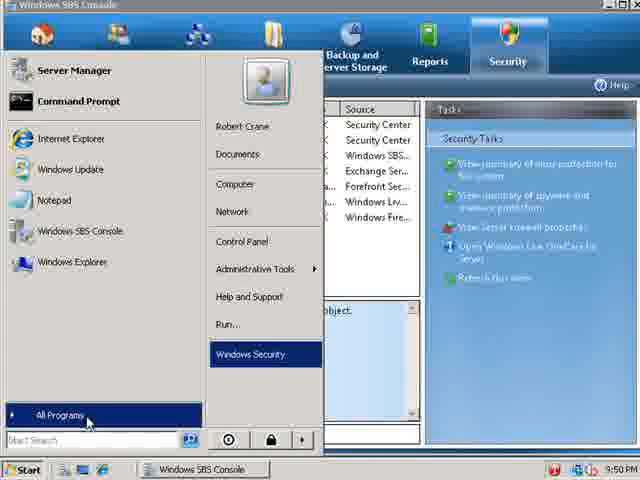
pyautogui.click(57, 414)
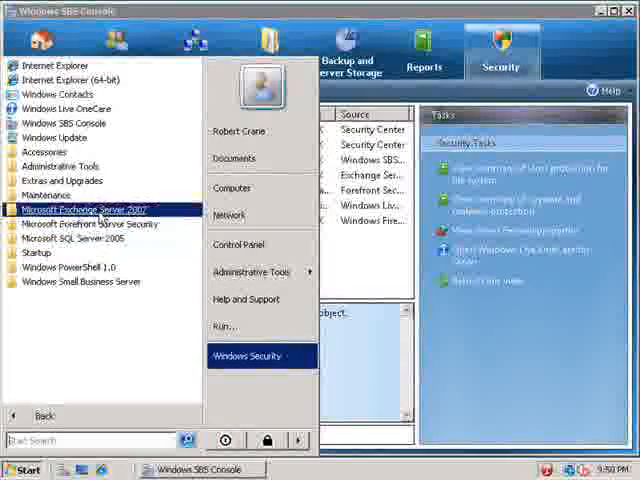
pyautogui.click(84, 209)
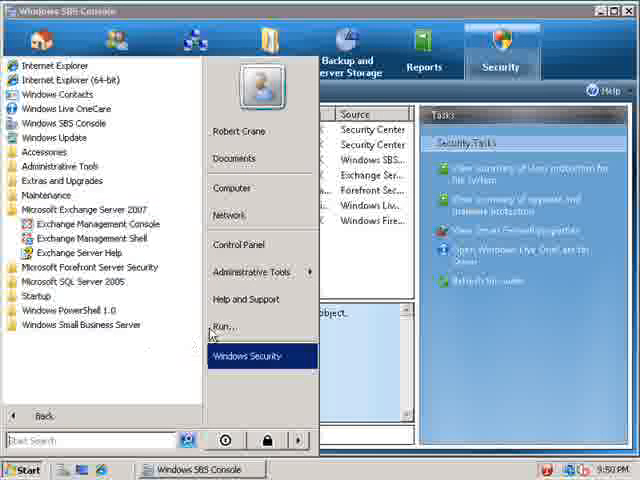
pyautogui.click(252, 271)
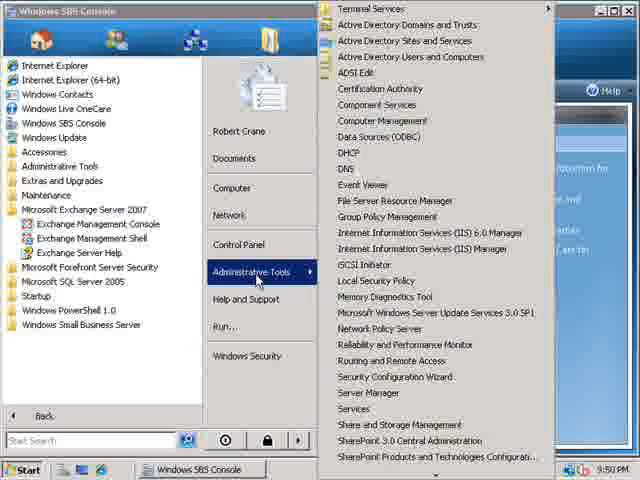
pyautogui.moveTo(383, 392)
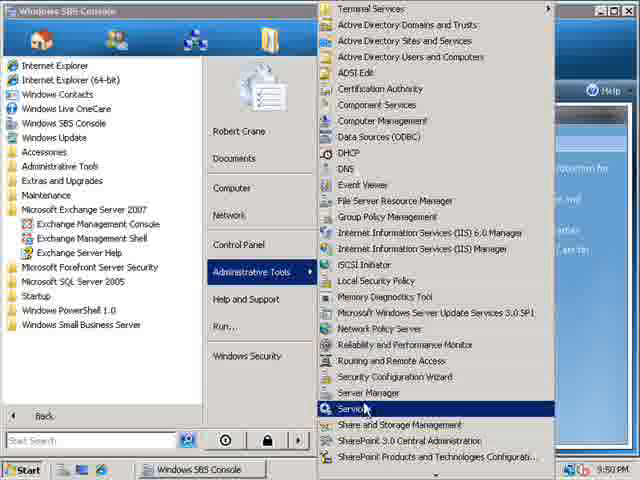
pyautogui.moveTo(382, 265)
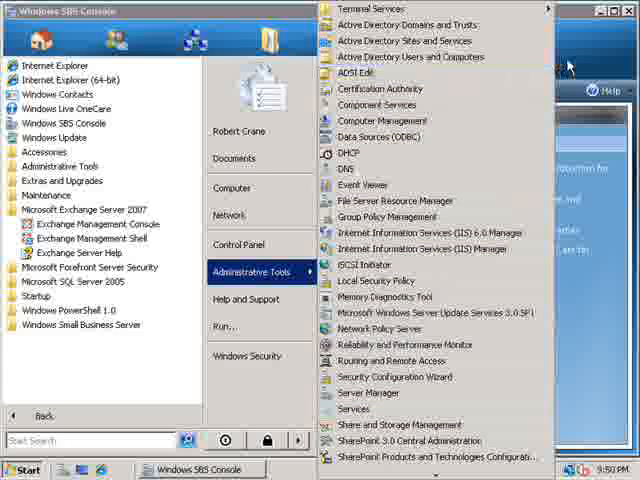
pyautogui.moveTo(145, 388)
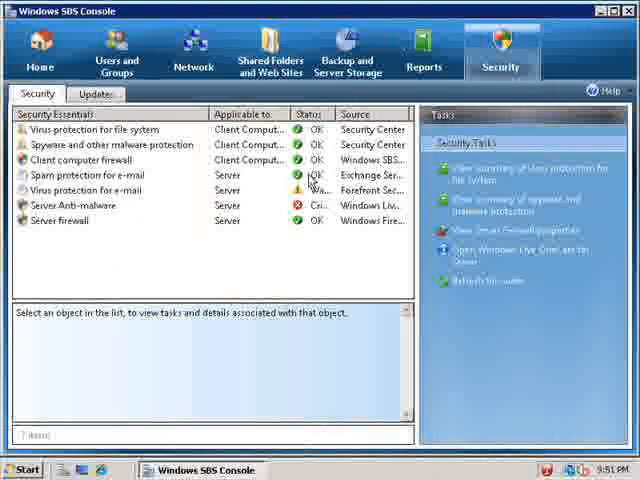
# - Return to the Home page with Getting Started Tasks and Network Essentials Summary
pyautogui.click(41, 50)
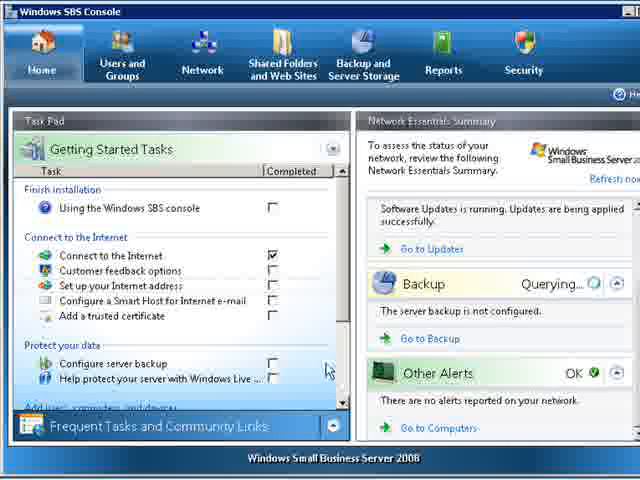
pyautogui.moveTo(314, 343)
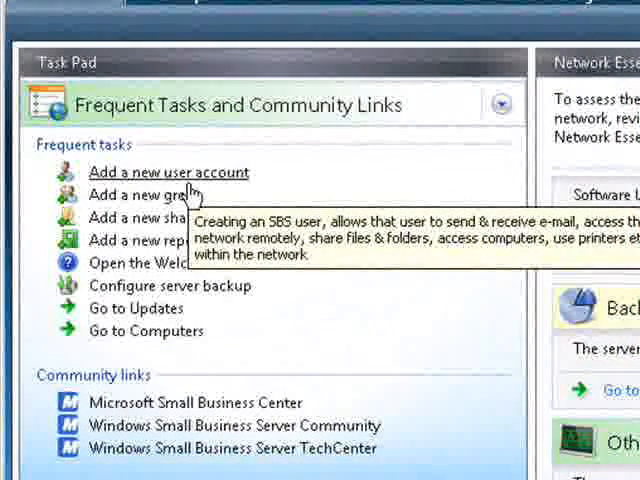
pyautogui.moveTo(205, 150)
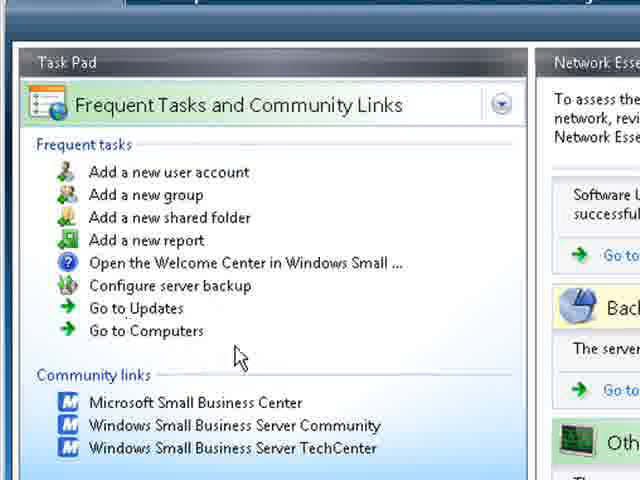
pyautogui.moveTo(316, 232)
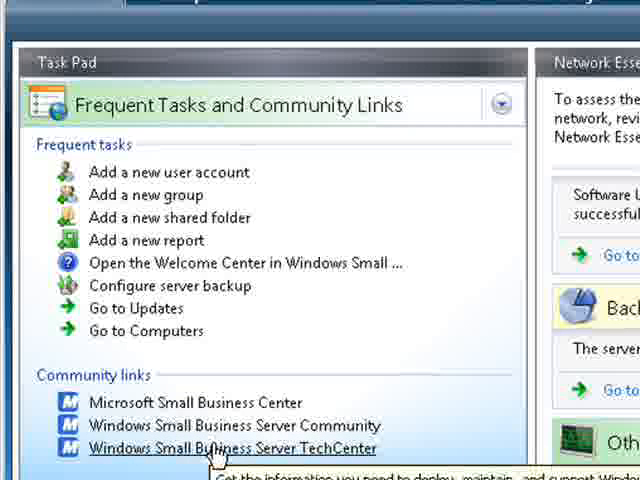
pyautogui.moveTo(335, 447)
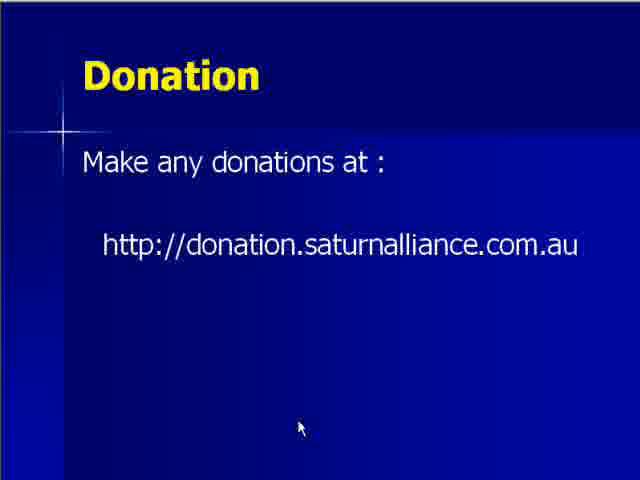
# - Advance the slideshow to the final contact slide with the blog address
pyautogui.press('Right')
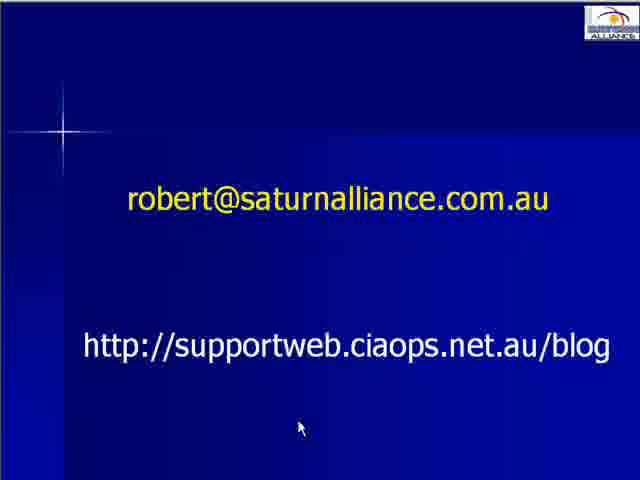